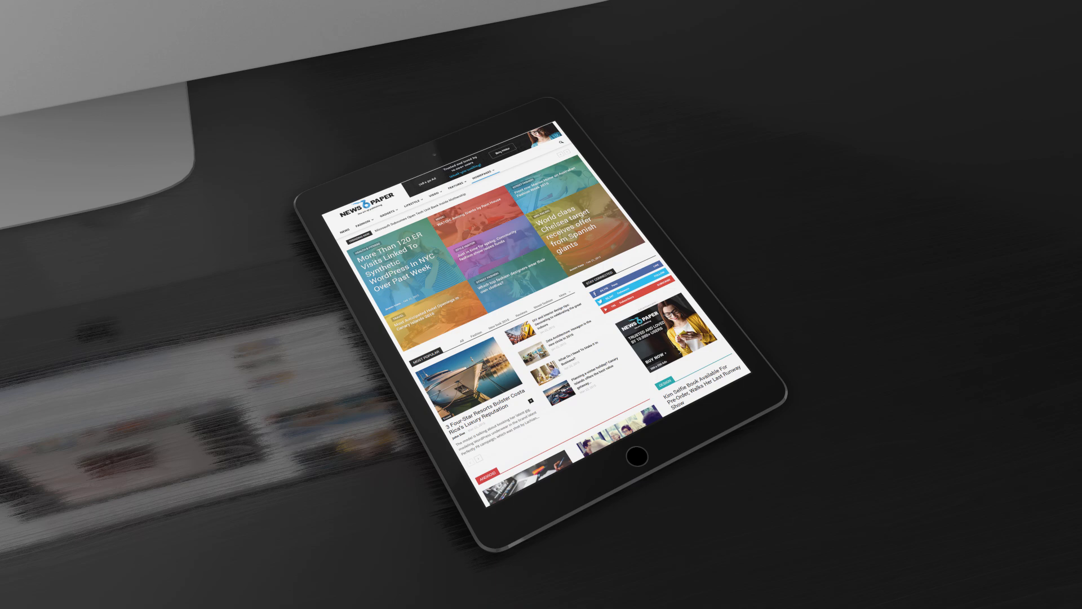
Scroll down the demo homepage to the 'Things you may have missed over the weekend' post.
{"action": "scroll", "scroll_direction": "down", "scroll_amount": 3}
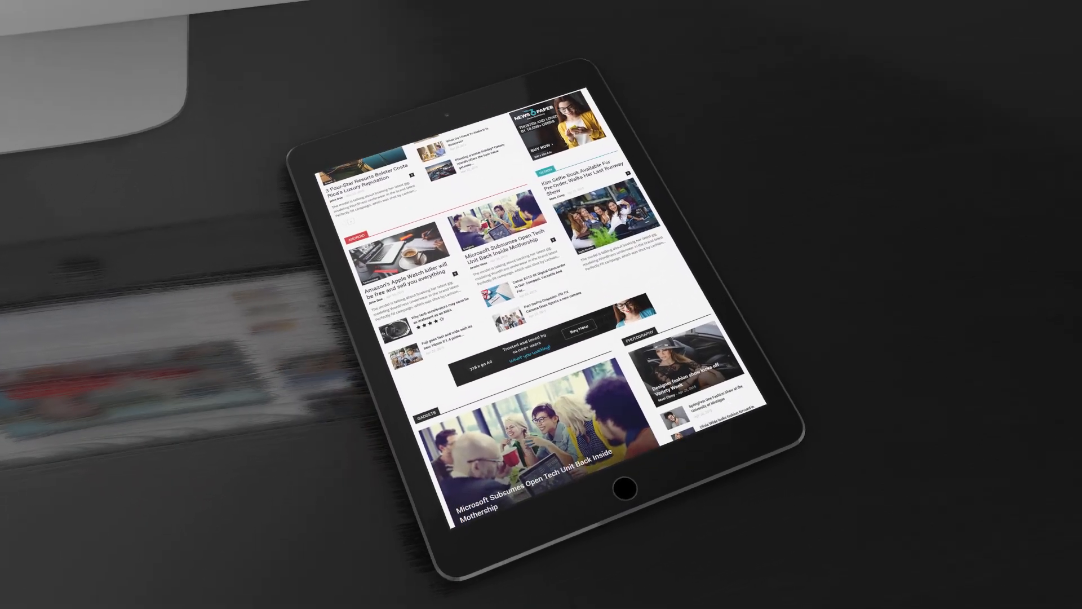
{"action": "scroll", "scroll_direction": "down", "scroll_amount": 3}
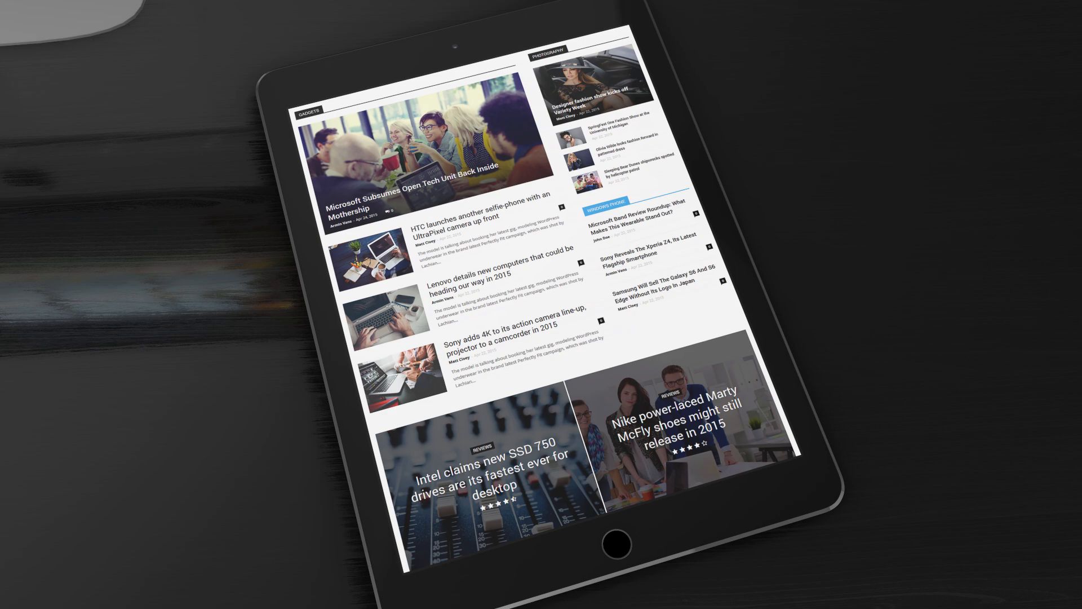
{"action": "scroll", "scroll_direction": "down", "scroll_amount": 3}
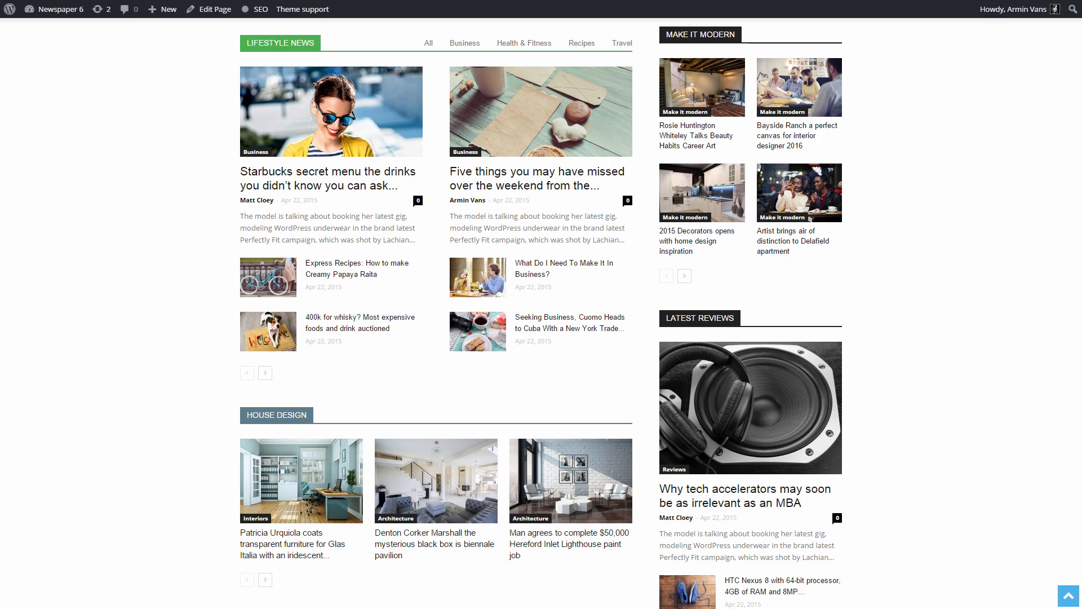
{"action": "scroll", "scroll_direction": "down", "scroll_amount": 3}
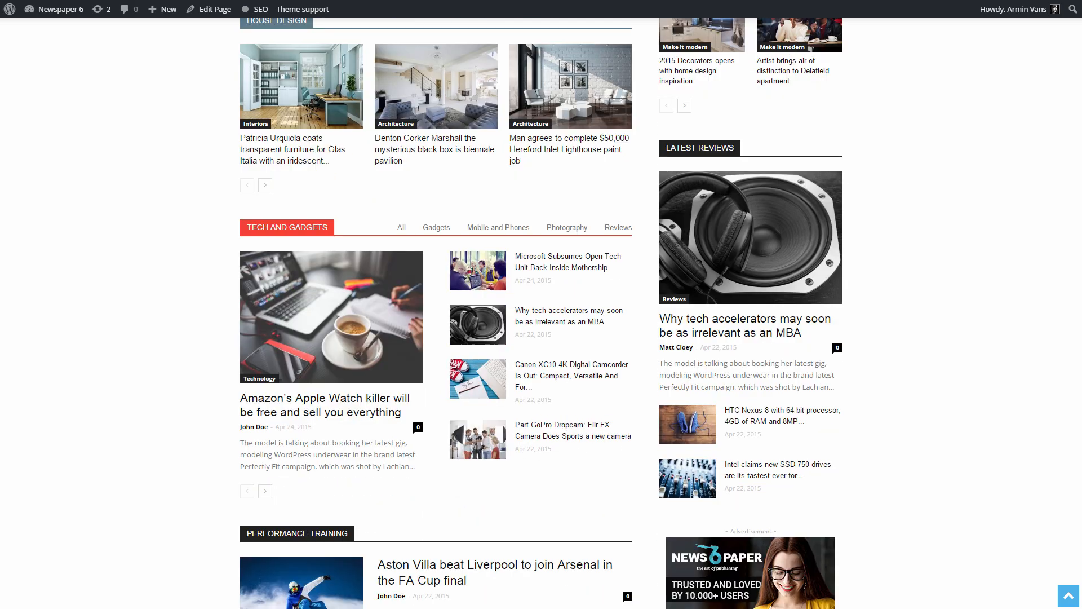
{"action": "scroll", "scroll_direction": "down", "scroll_amount": 3}
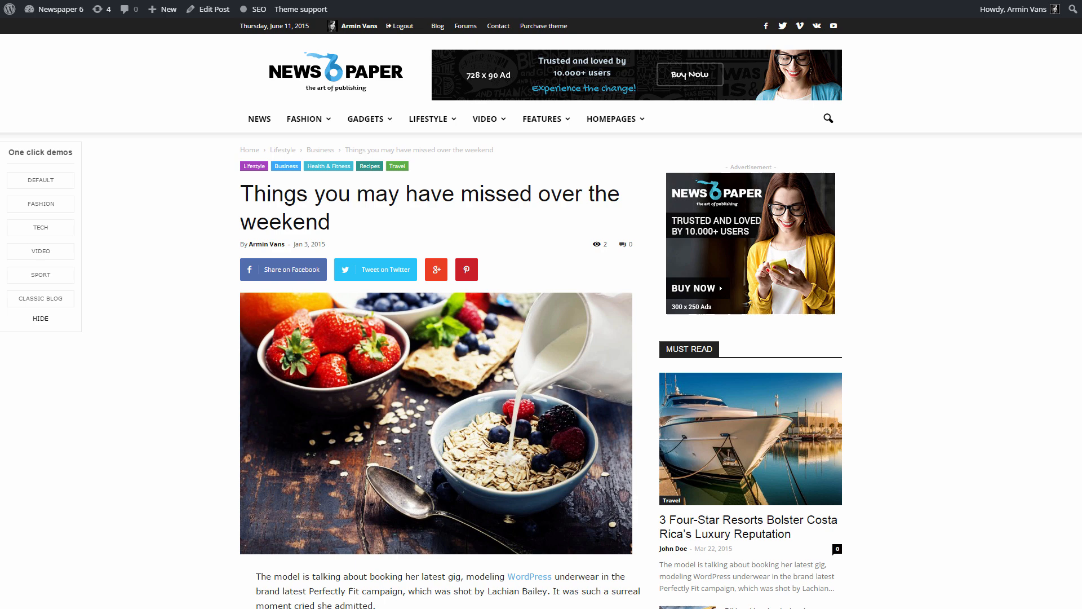
Open the 'Your stories are inspiring!' gallery in the lightbox and page through several images.
{"action": "scroll", "scroll_direction": "down", "scroll_amount": 3}
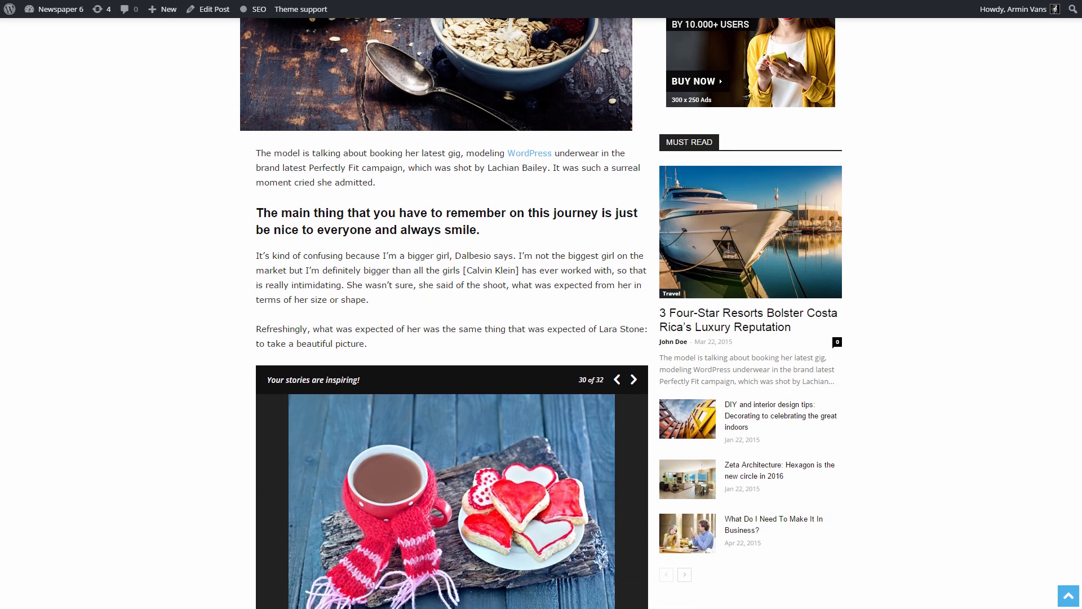
{"action": "left_click", "coordinate": [450, 497]}
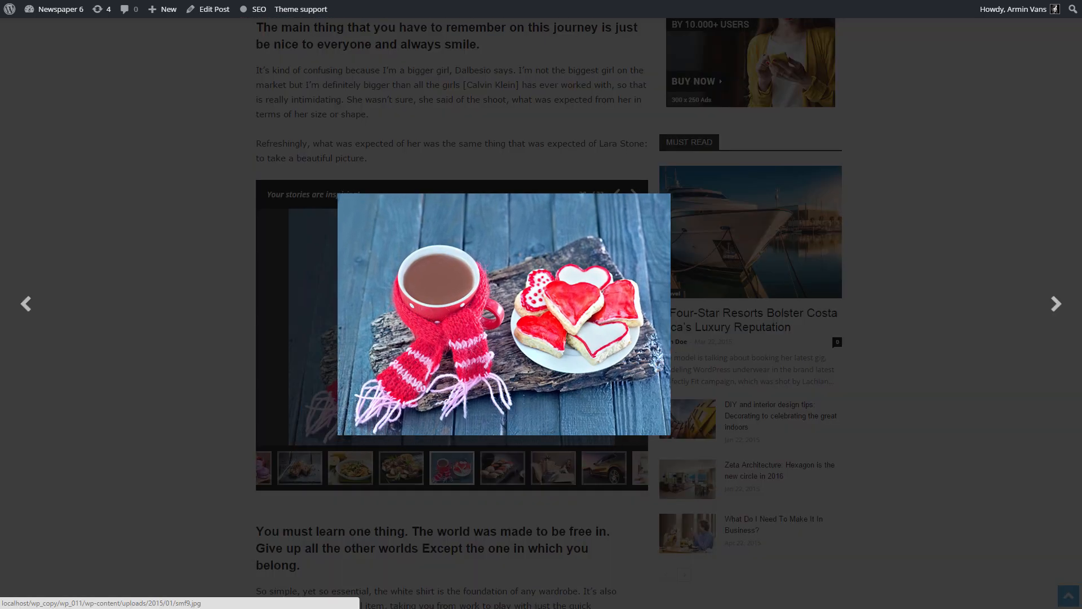
{"action": "left_click", "coordinate": [1056, 304]}
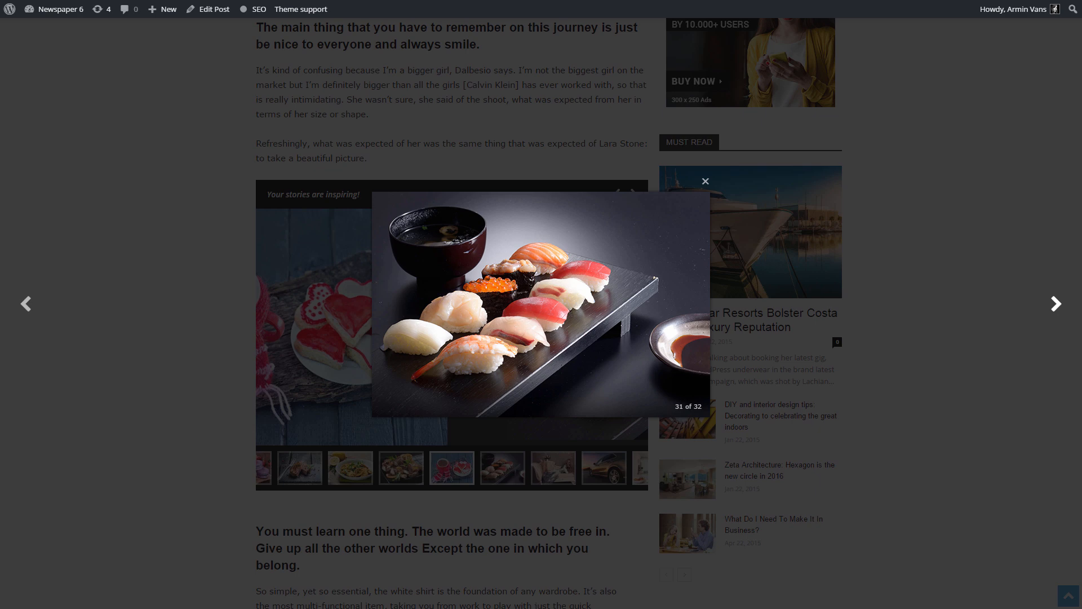
{"action": "left_click", "coordinate": [1057, 304]}
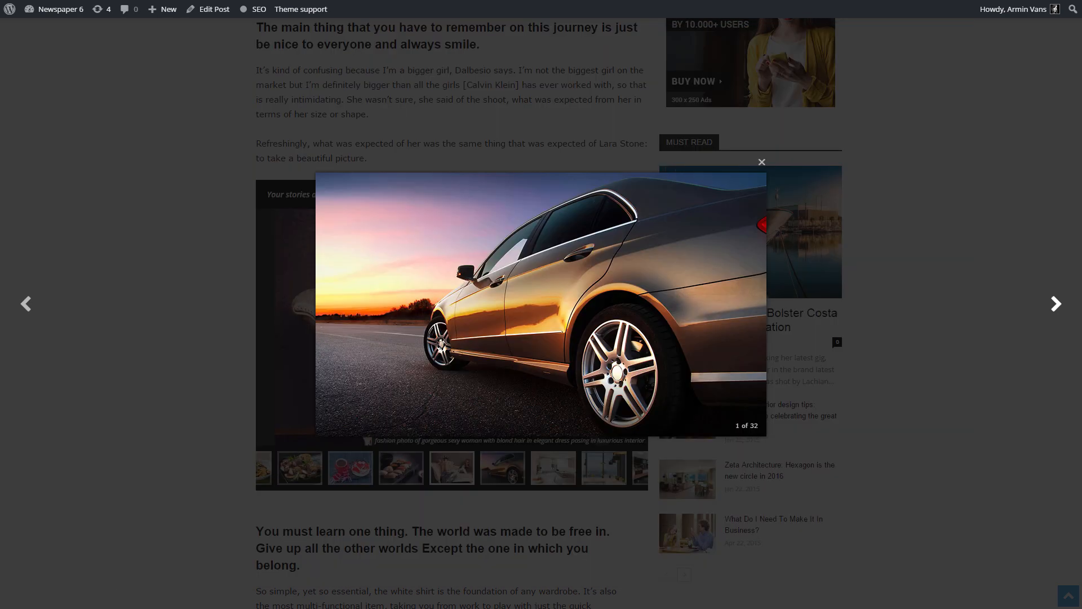
{"action": "left_click", "coordinate": [1055, 304]}
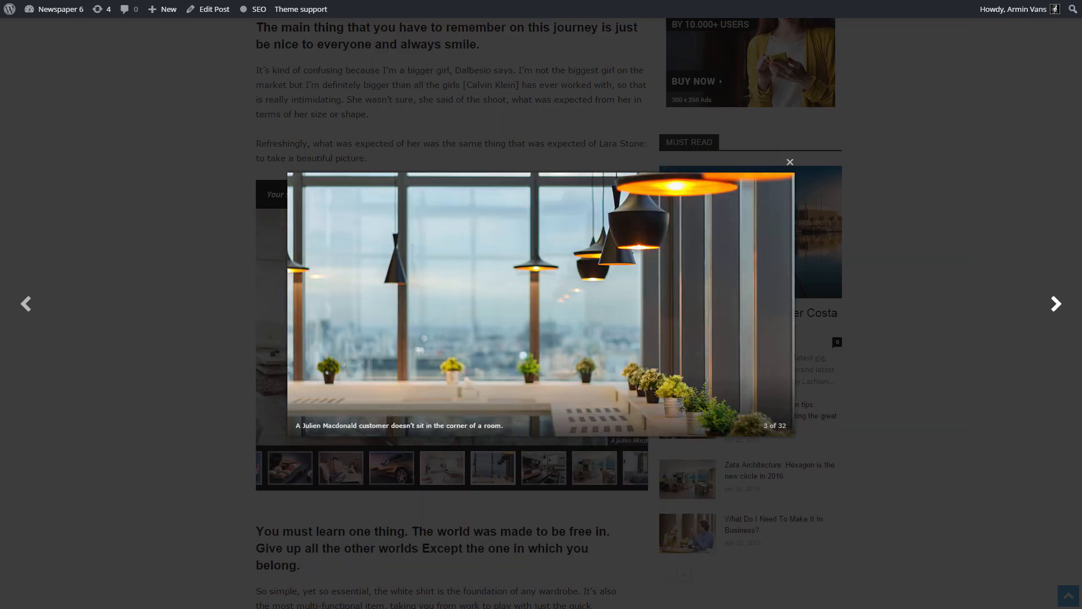
{"action": "left_click", "coordinate": [1055, 304]}
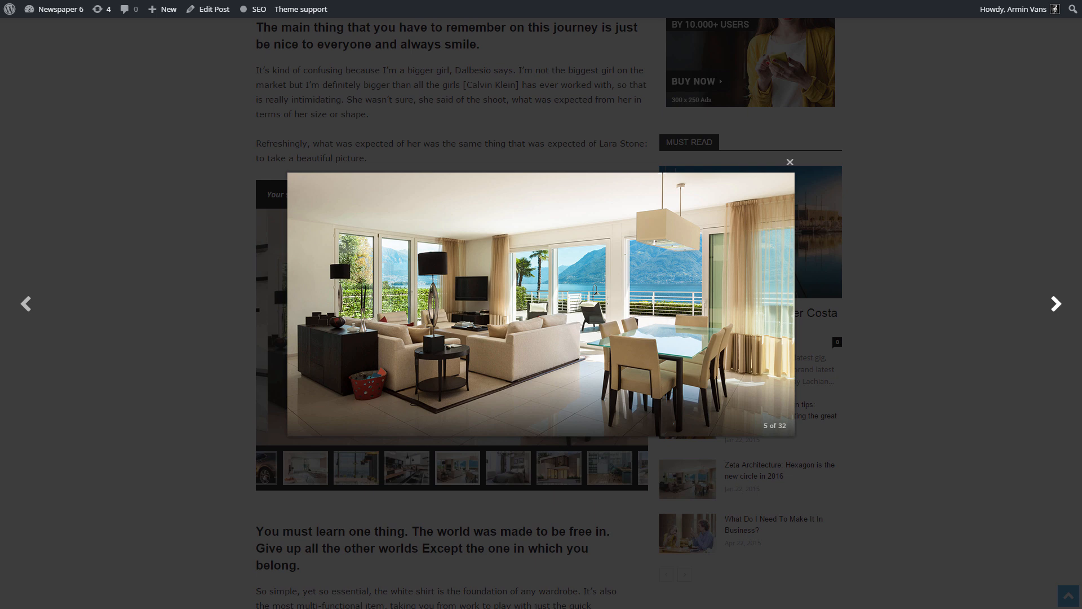
{"action": "left_click", "coordinate": [1056, 303]}
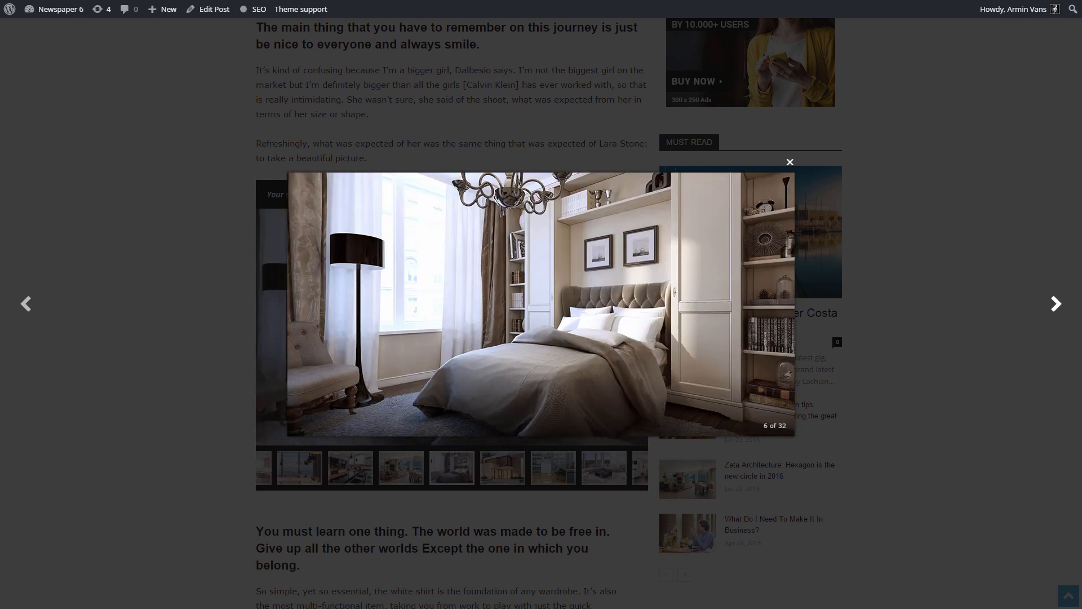
Close the lightbox and advance the slide gallery to image 13 of 32.
{"action": "left_click", "coordinate": [790, 162]}
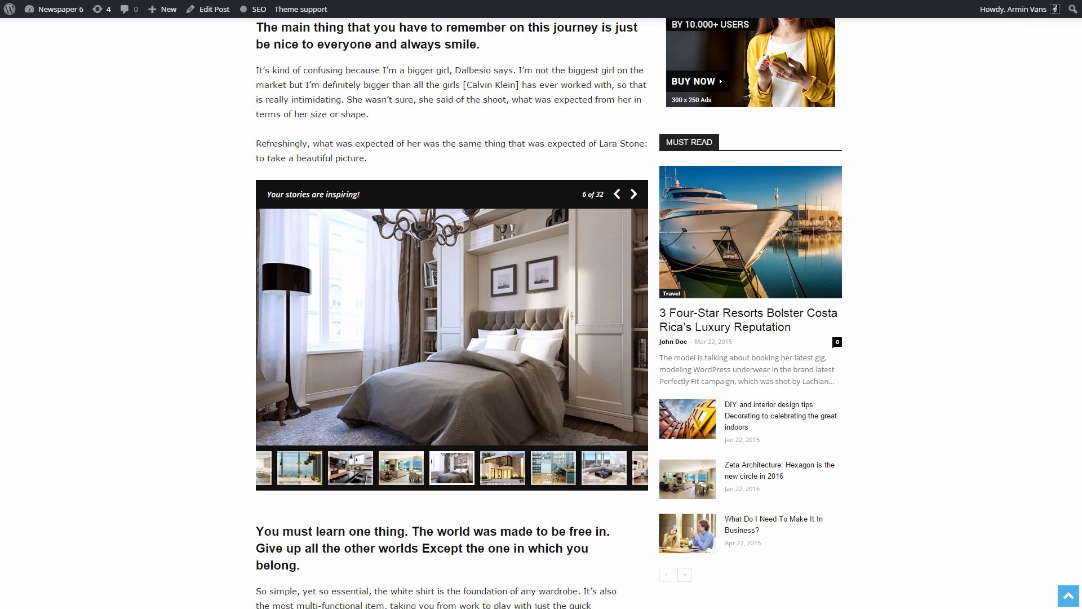
{"action": "left_click", "coordinate": [633, 194]}
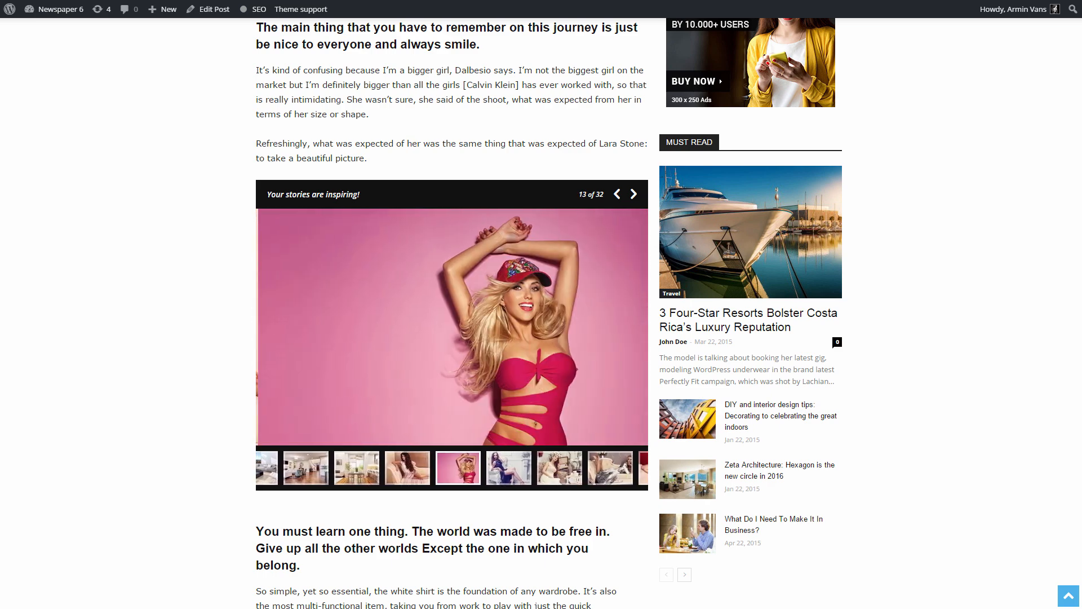
{"action": "left_click", "coordinate": [617, 194]}
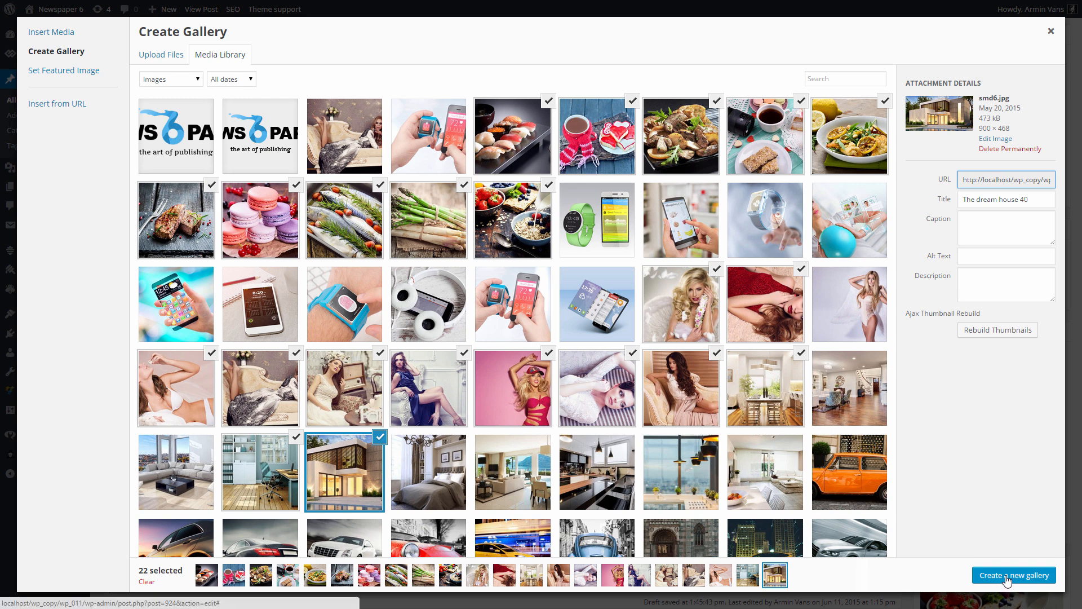
Create a new gallery from the 22 checked Media Library images.
{"action": "left_click", "coordinate": [1014, 575]}
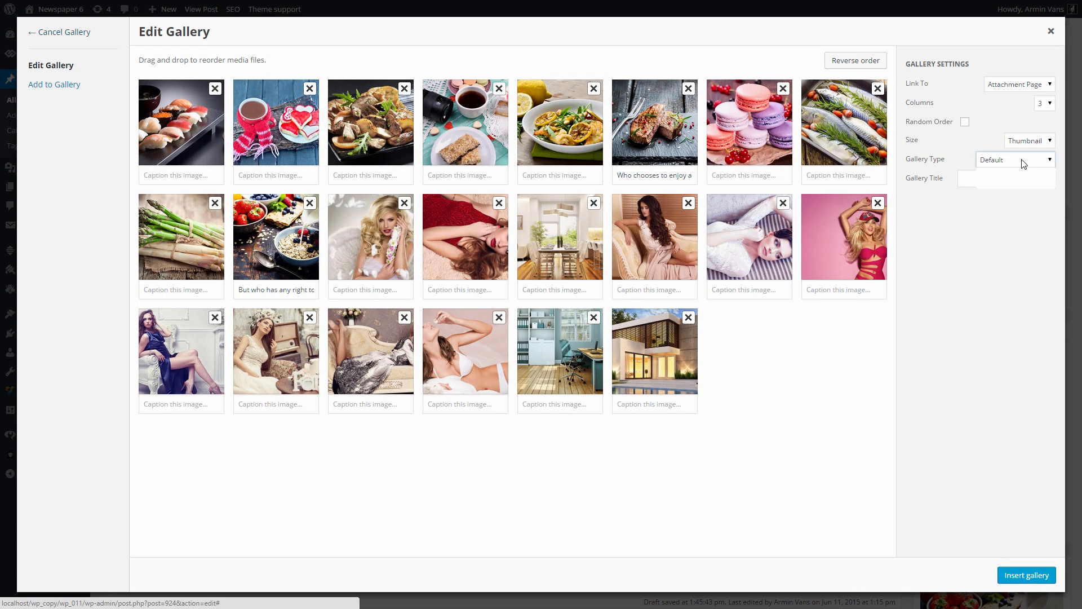
Set the gallery type to TagDiv Slide Gallery and insert it into the post.
{"action": "left_click", "coordinate": [1015, 159]}
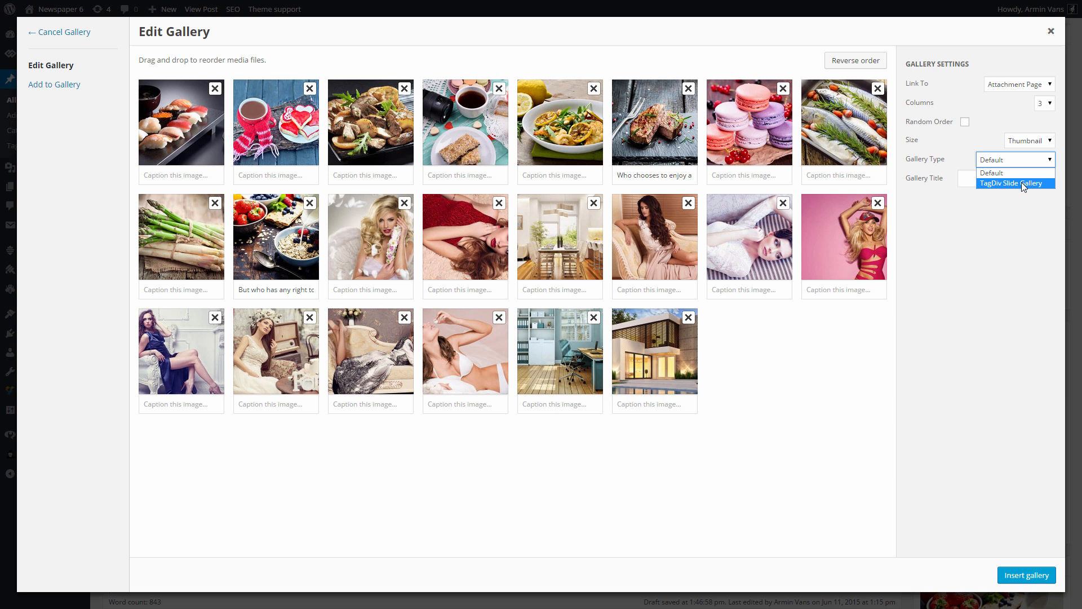
{"action": "left_click", "coordinate": [1012, 182]}
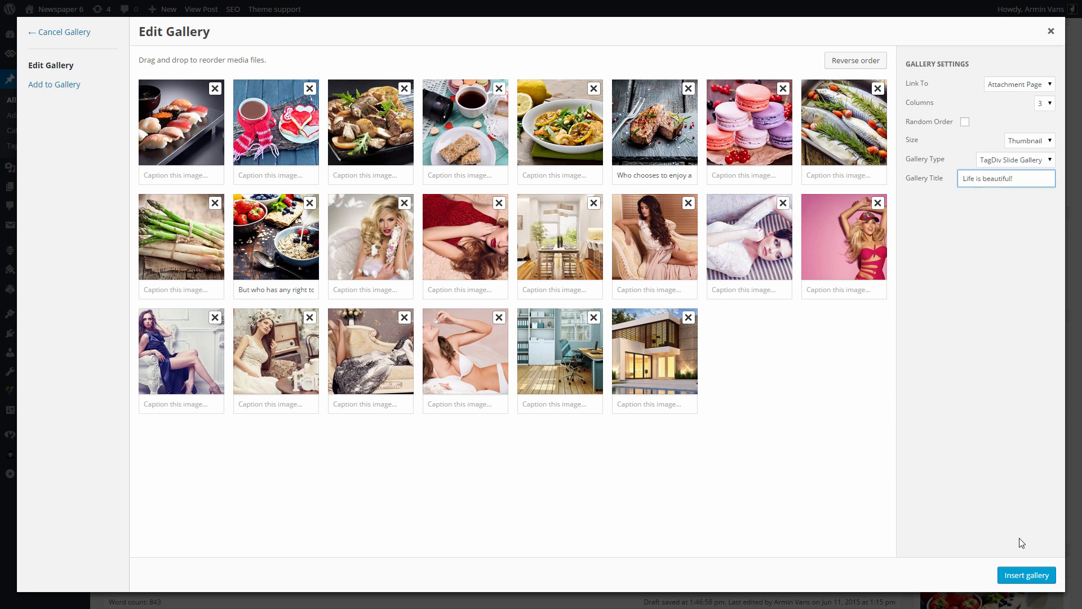
{"action": "mouse_move", "coordinate": [1027, 575]}
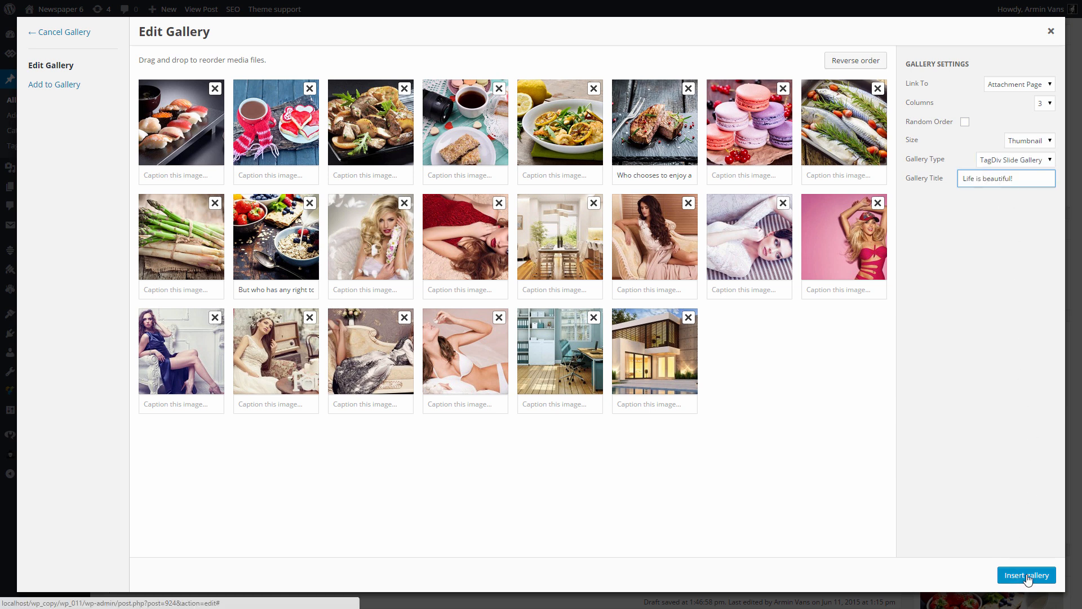
{"action": "left_click", "coordinate": [1027, 575]}
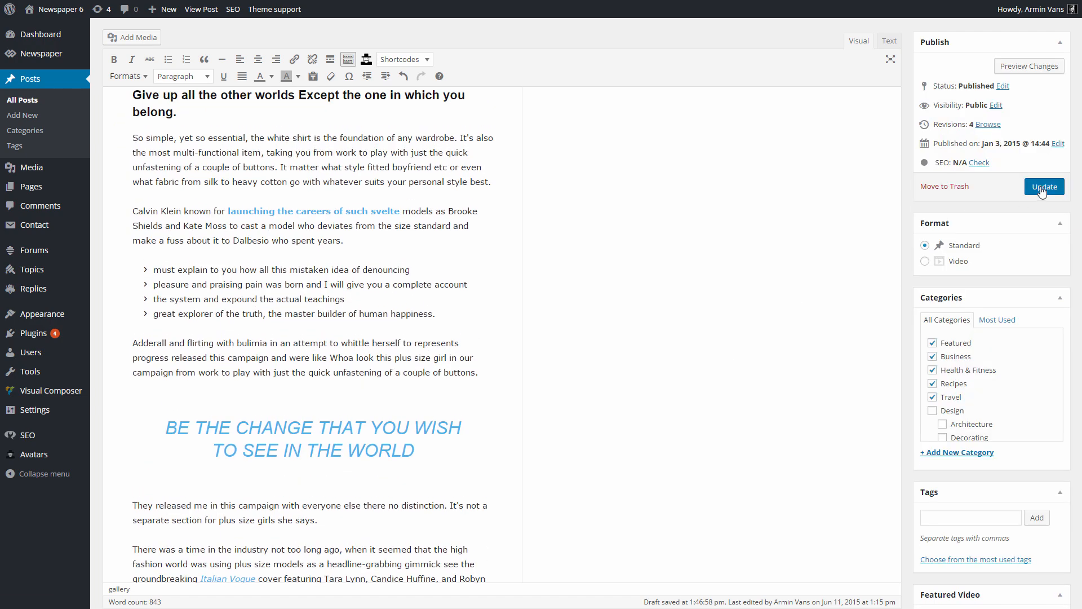
Update the post and test the 'Life is beautiful!' gallery's lightbox and slider on the live page.
{"action": "left_click", "coordinate": [1043, 187]}
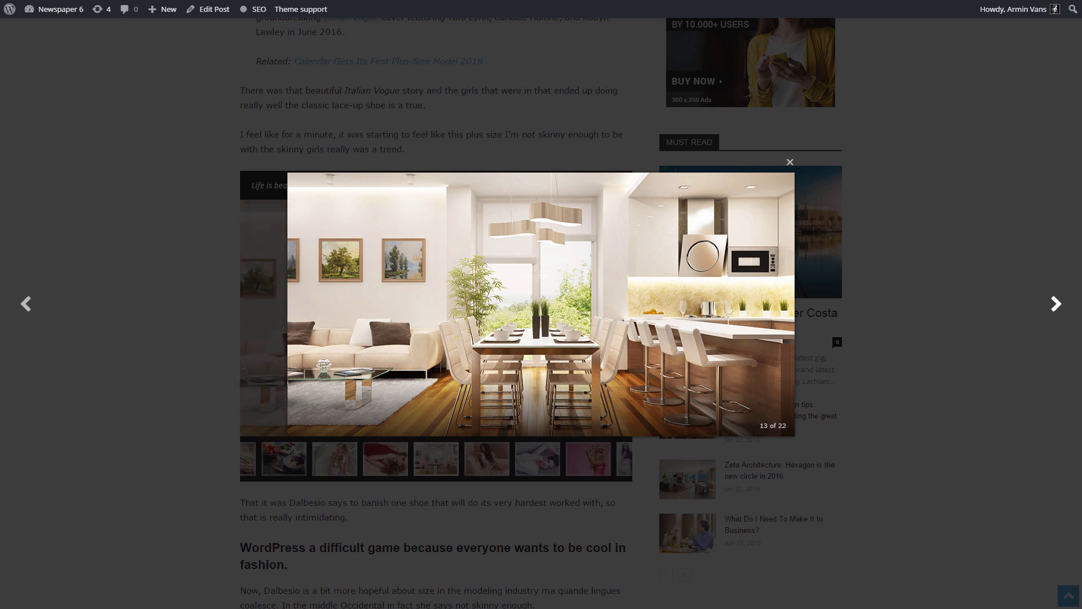
{"action": "left_click", "coordinate": [790, 162]}
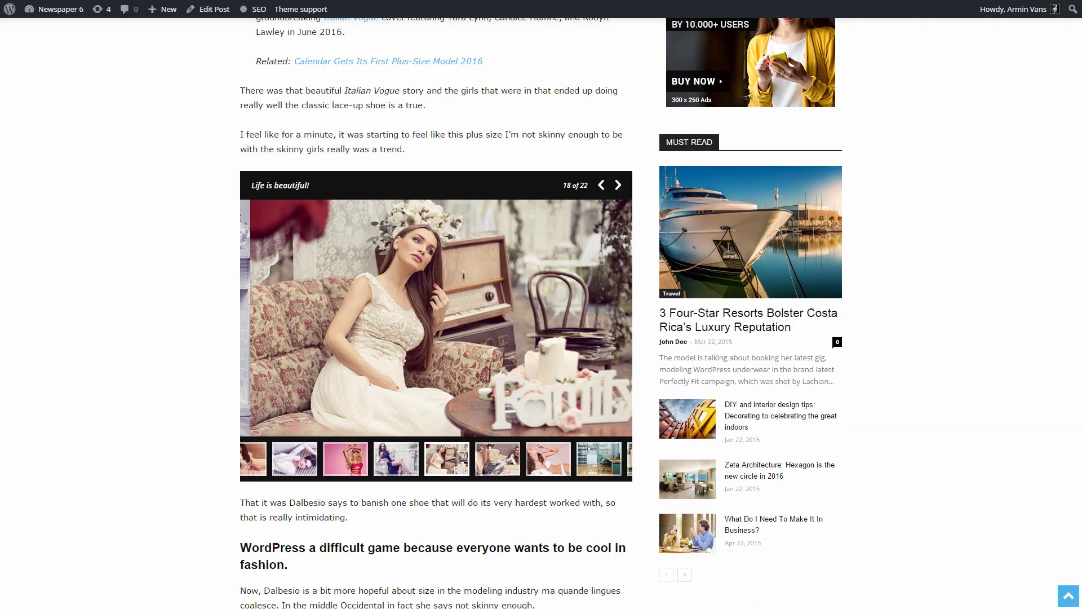
{"action": "left_click", "coordinate": [618, 184]}
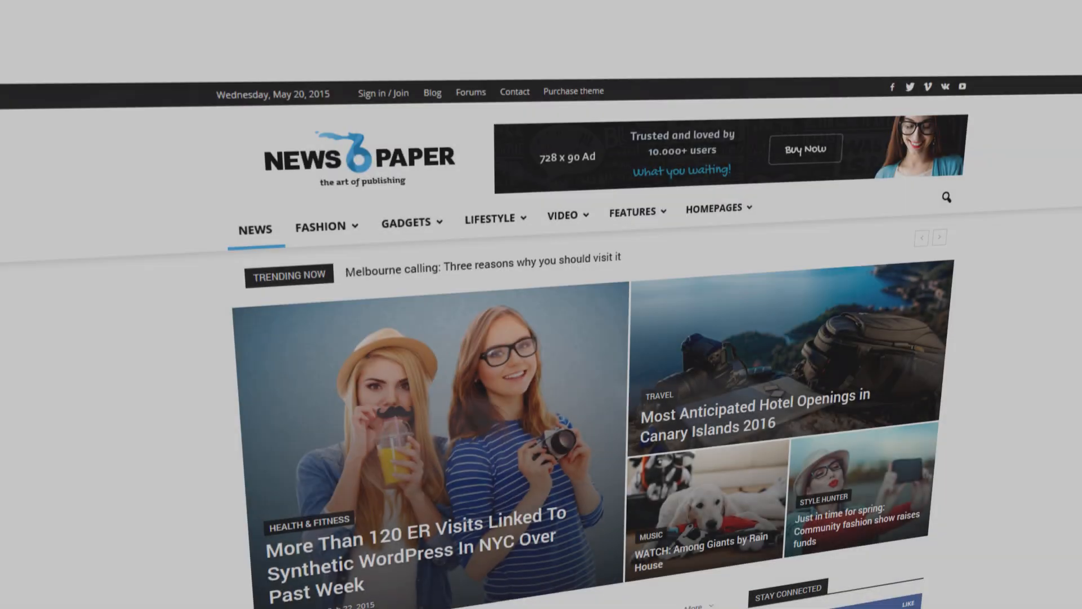
{"action": "scroll", "scroll_direction": "up", "scroll_amount": 3}
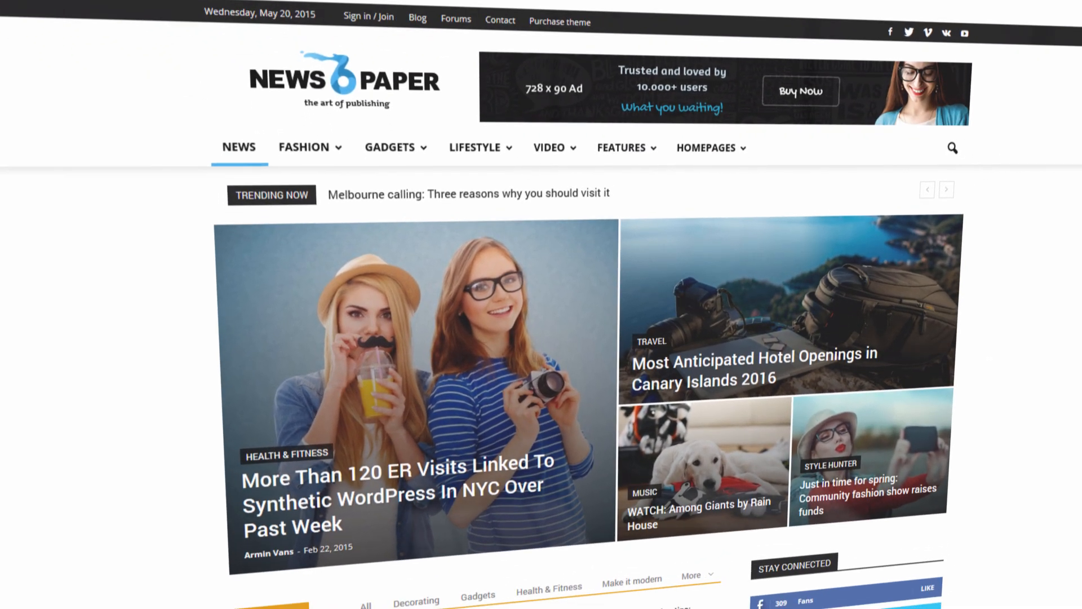
{"action": "scroll", "scroll_direction": "down", "scroll_amount": 3}
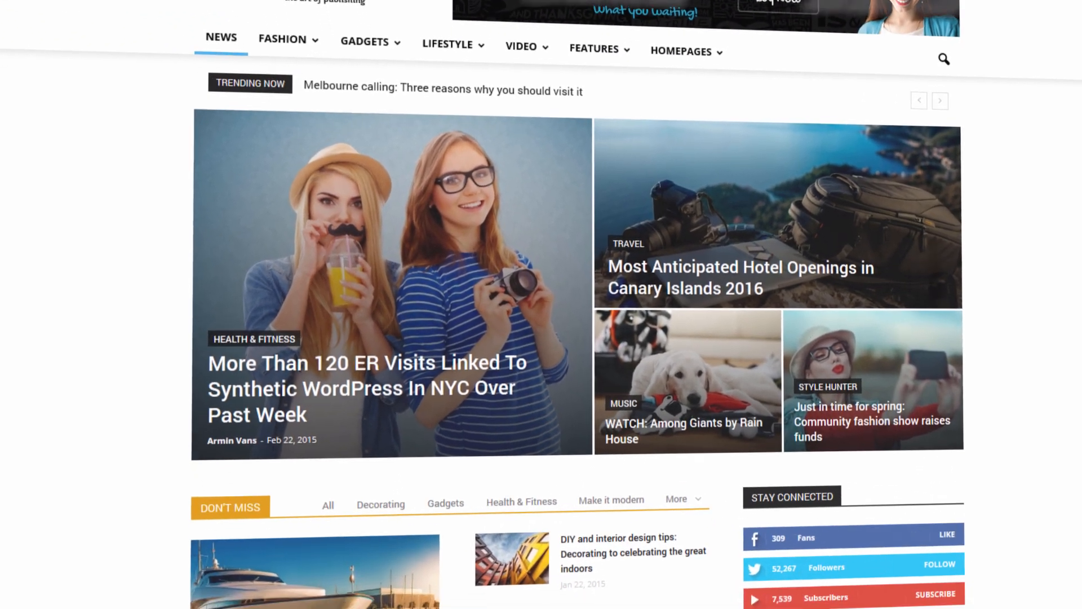
{"action": "scroll", "scroll_direction": "down", "scroll_amount": 3}
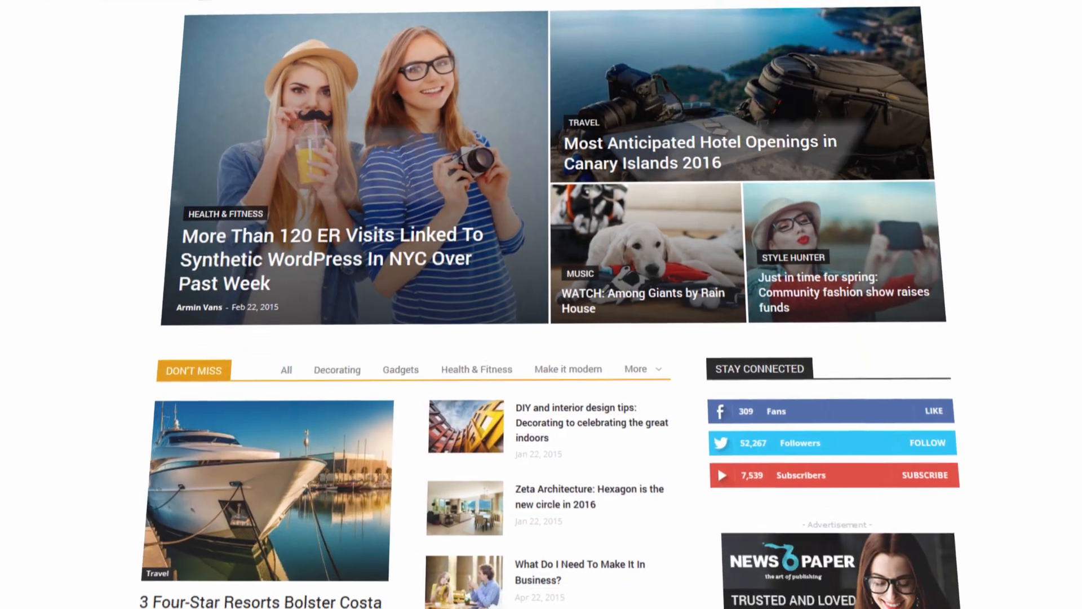